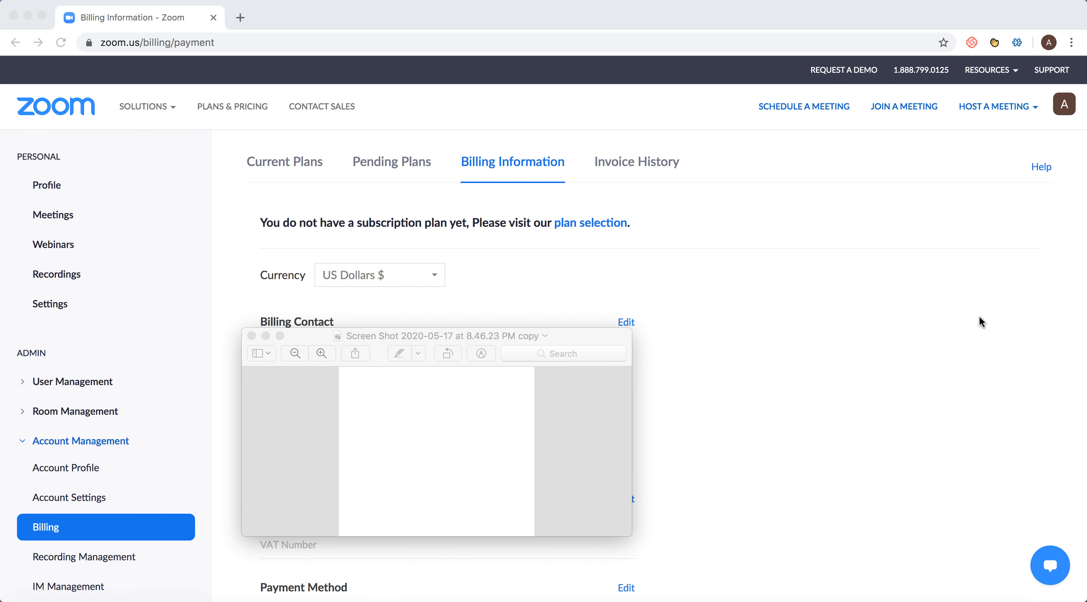
mouse_move(154, 49)
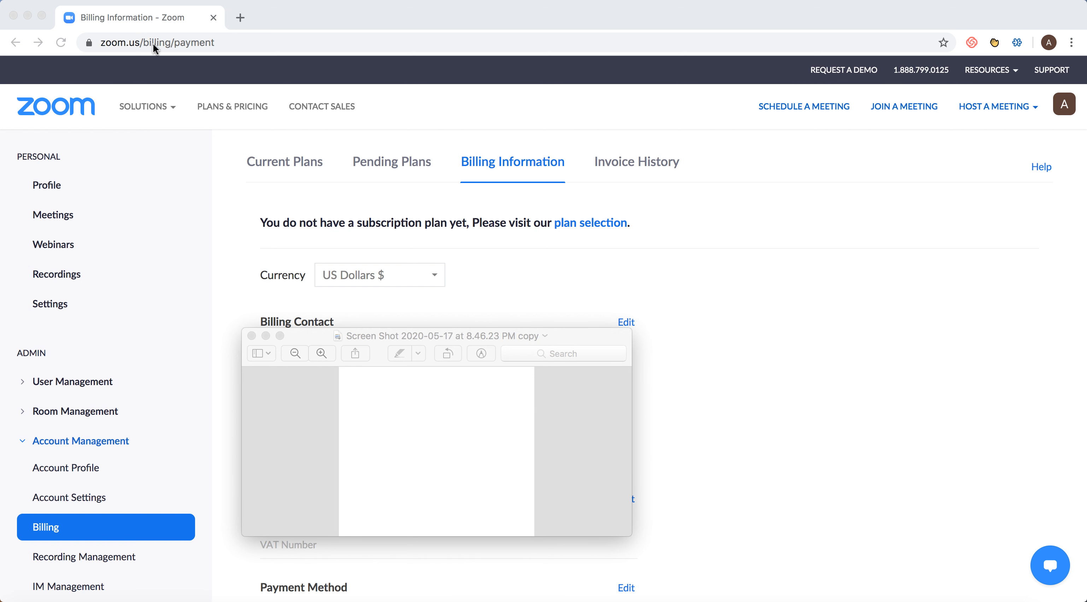
mouse_move(69, 569)
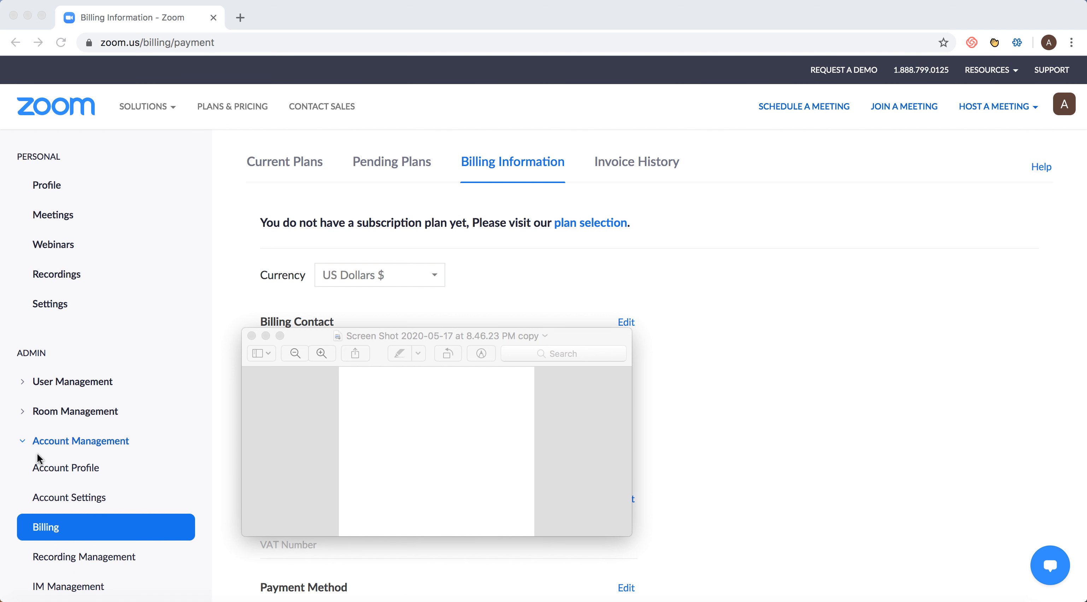
mouse_move(74, 538)
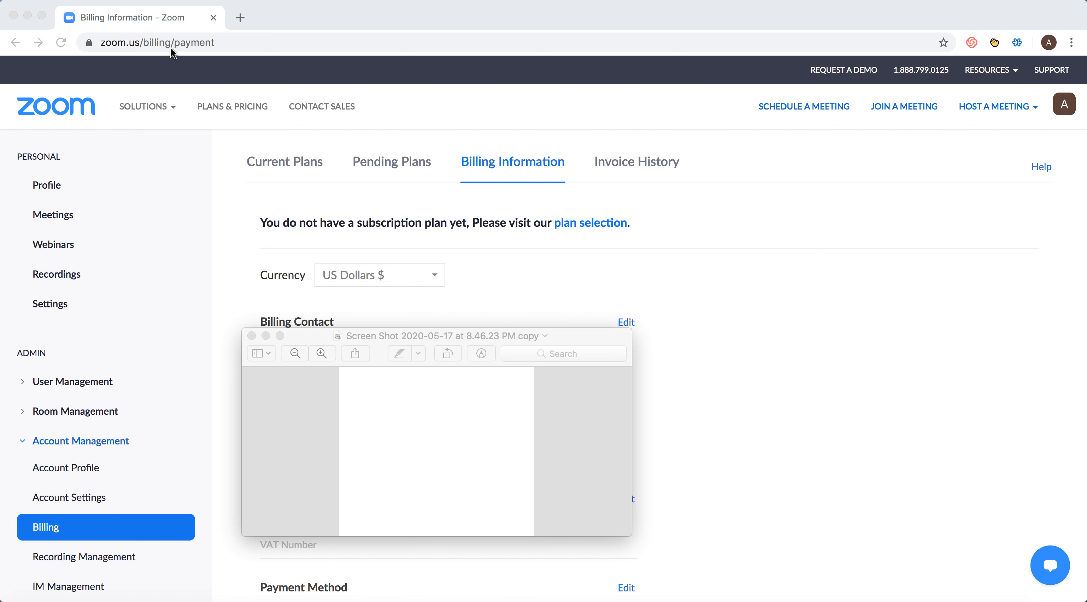
mouse_move(208, 430)
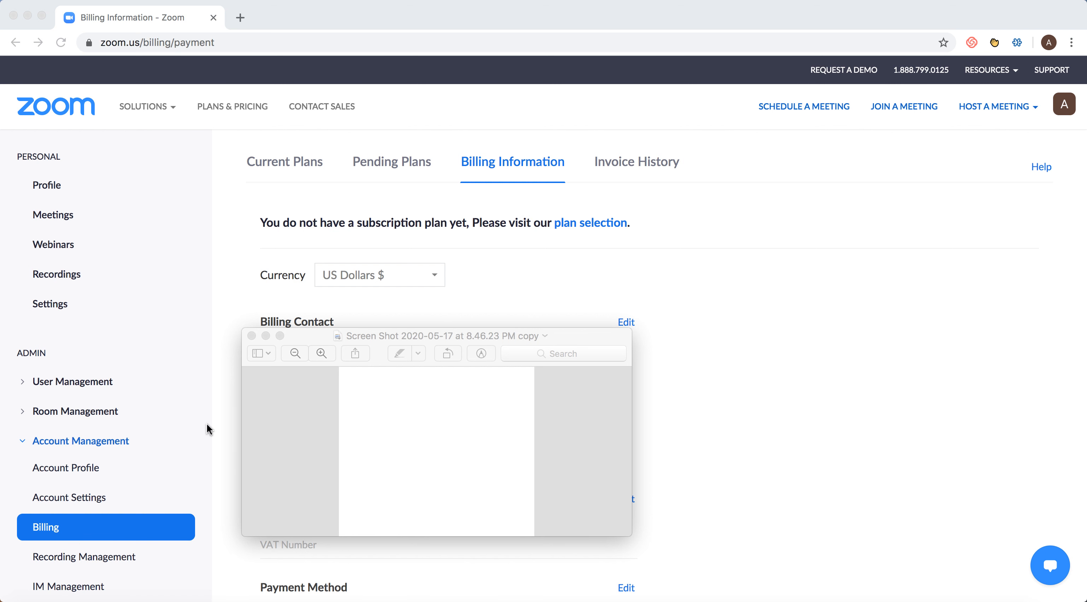
mouse_move(497, 179)
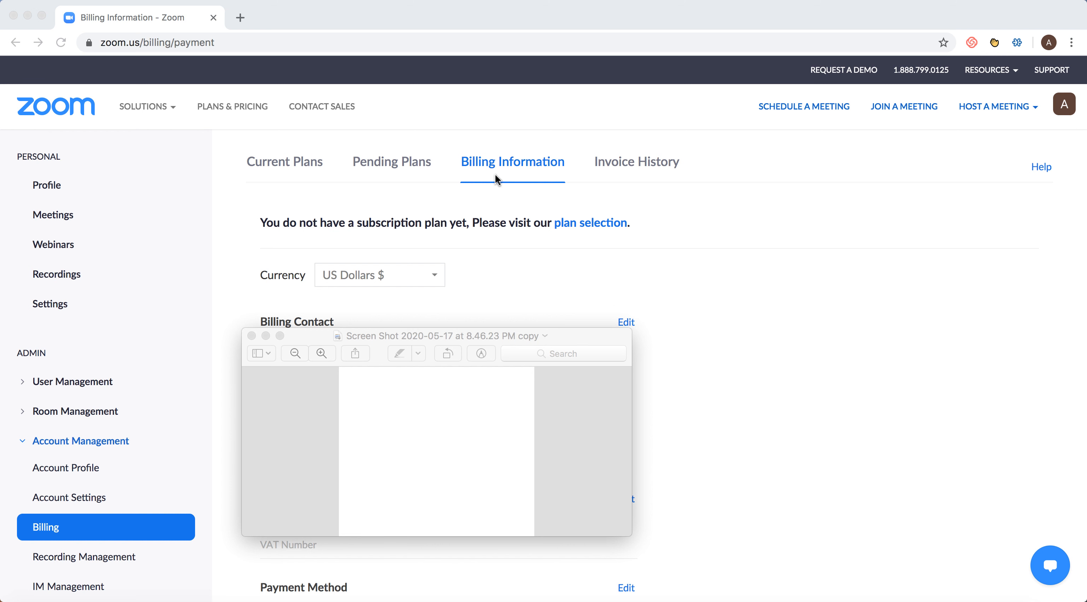
mouse_move(376, 287)
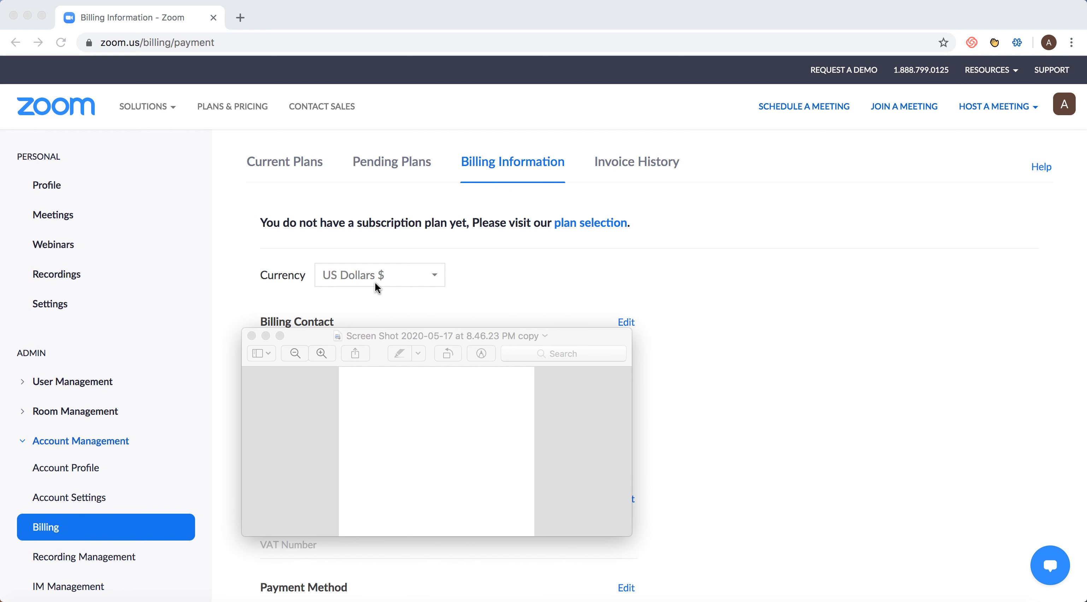
mouse_move(425, 470)
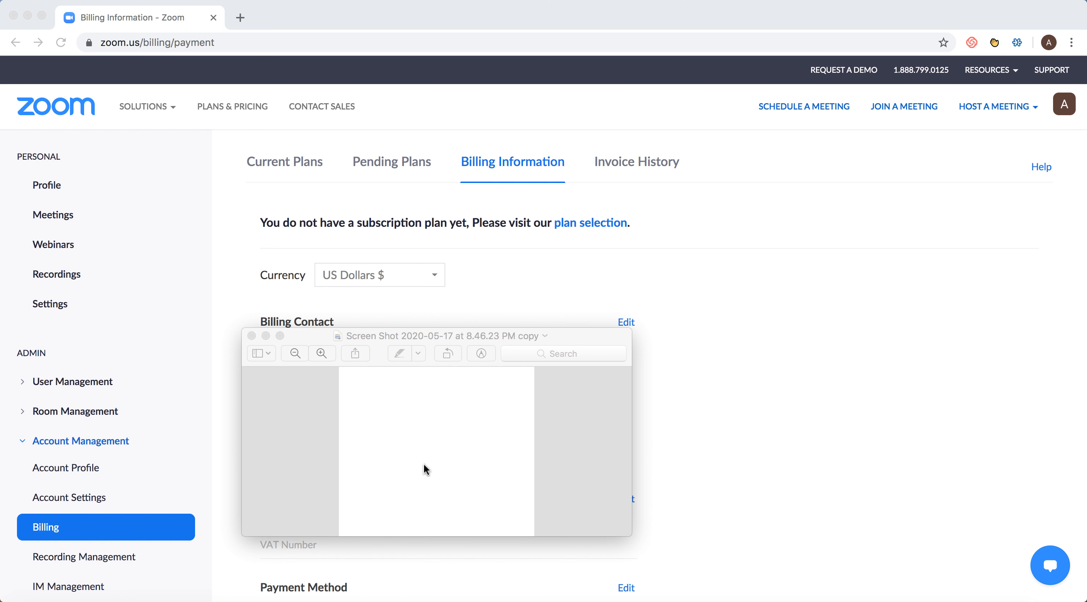
mouse_move(478, 588)
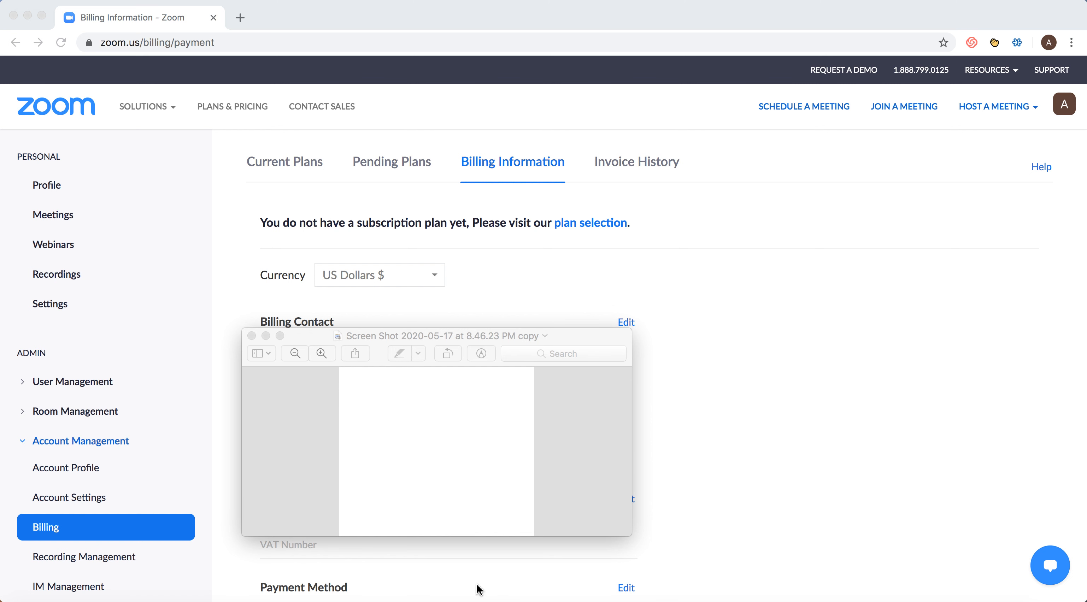
scroll(down, 3)
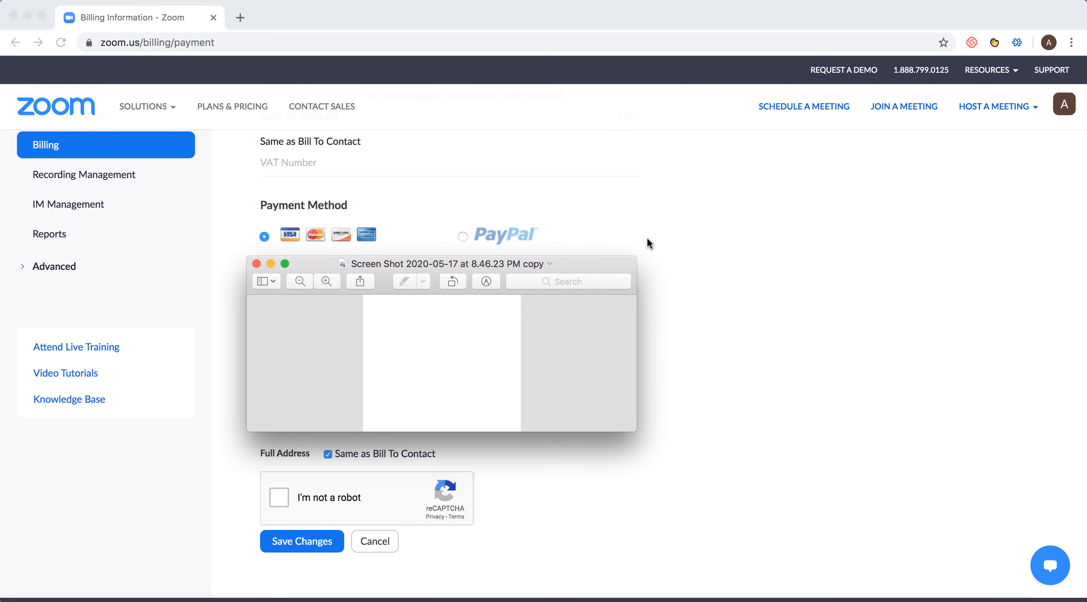
mouse_move(319, 241)
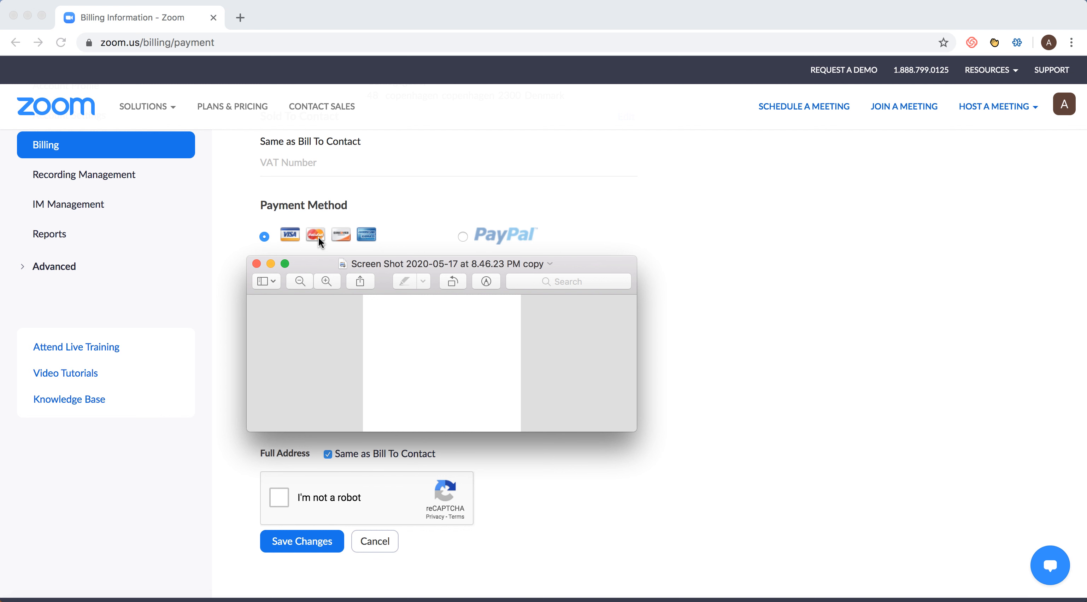
mouse_move(539, 234)
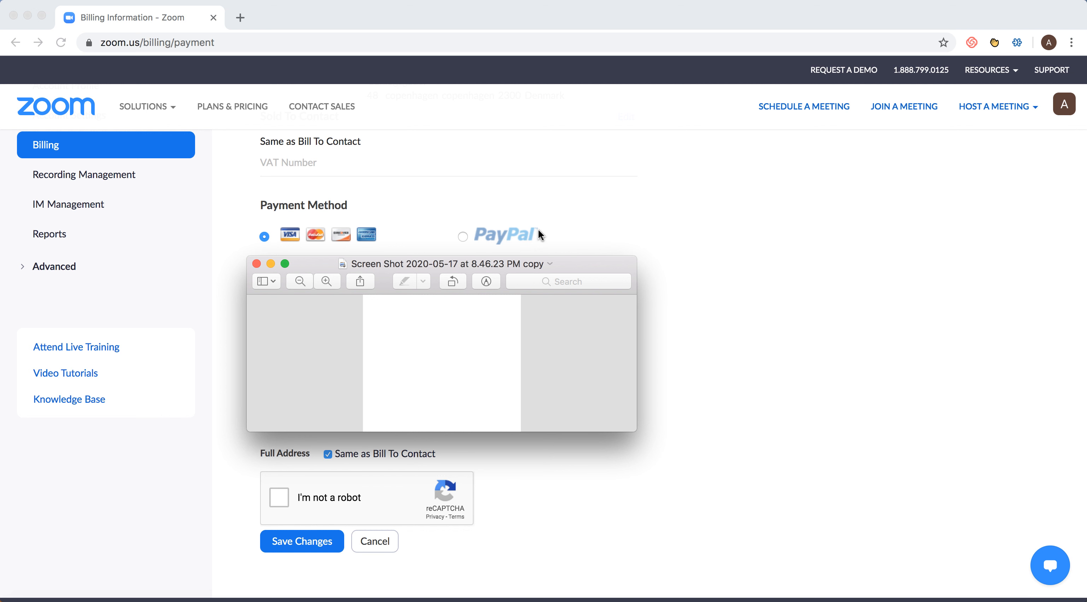
mouse_move(534, 231)
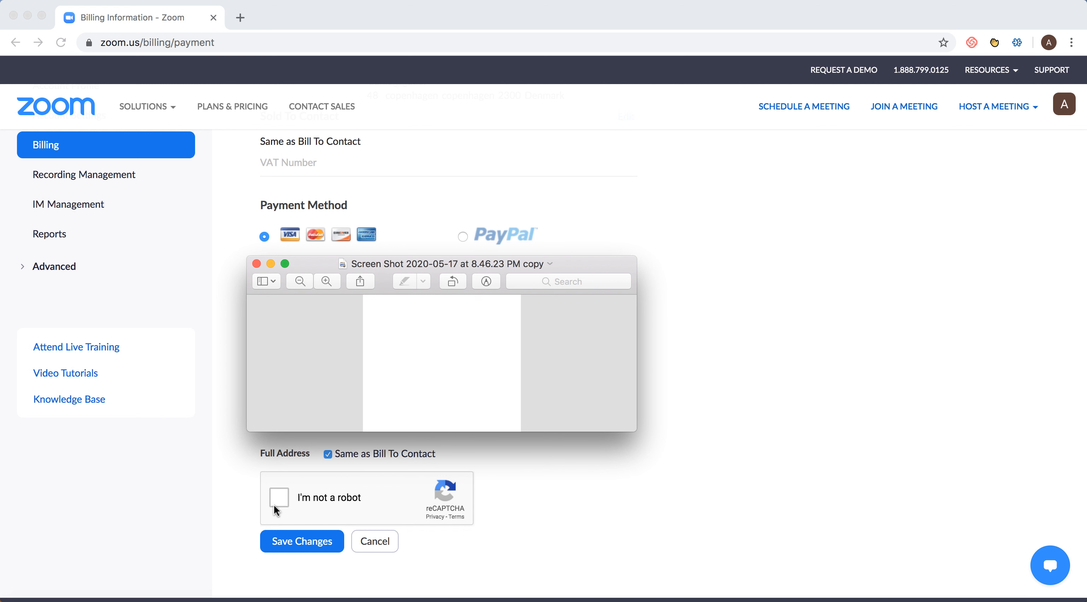
mouse_move(566, 532)
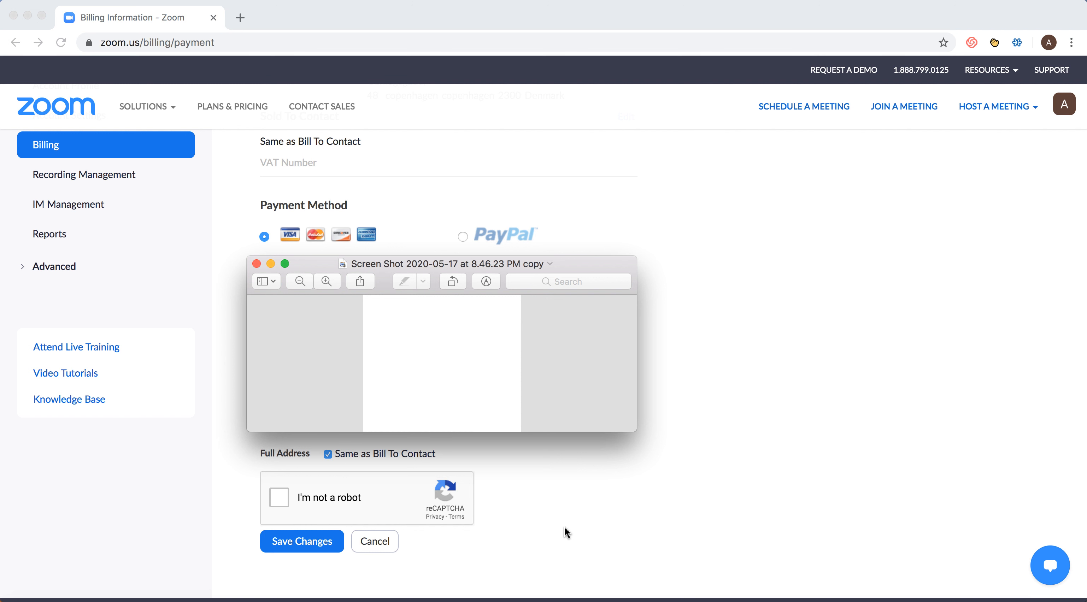